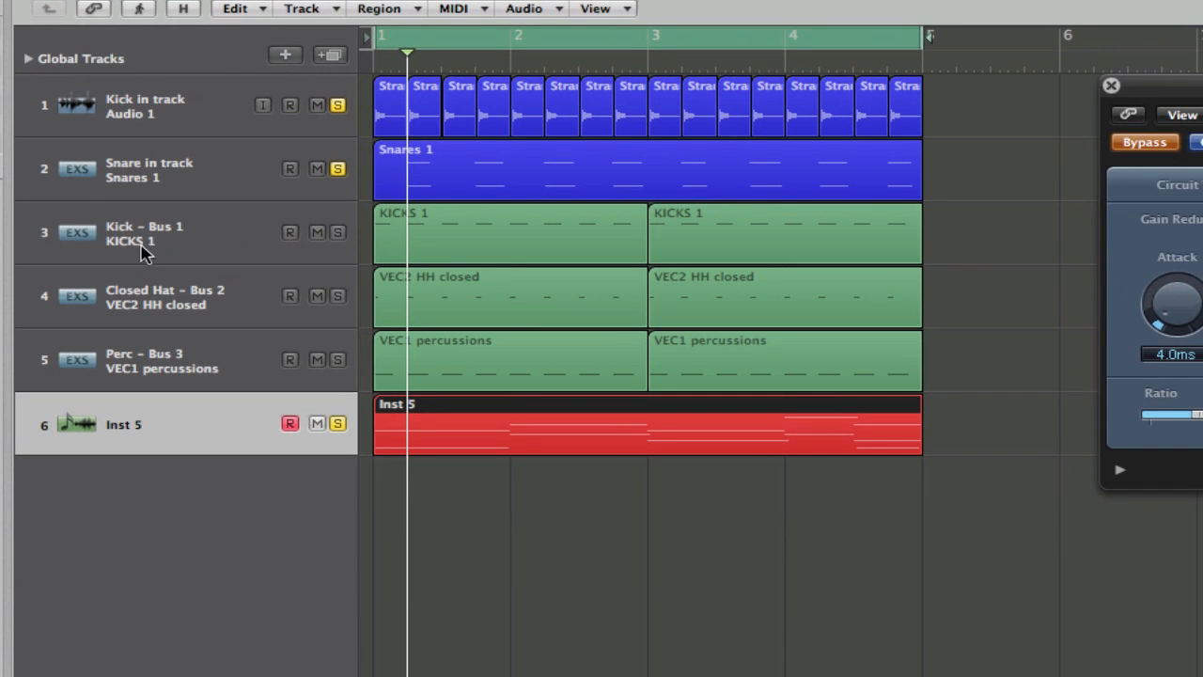
{"action": "mouse_move", "coordinate": [101, 235]}
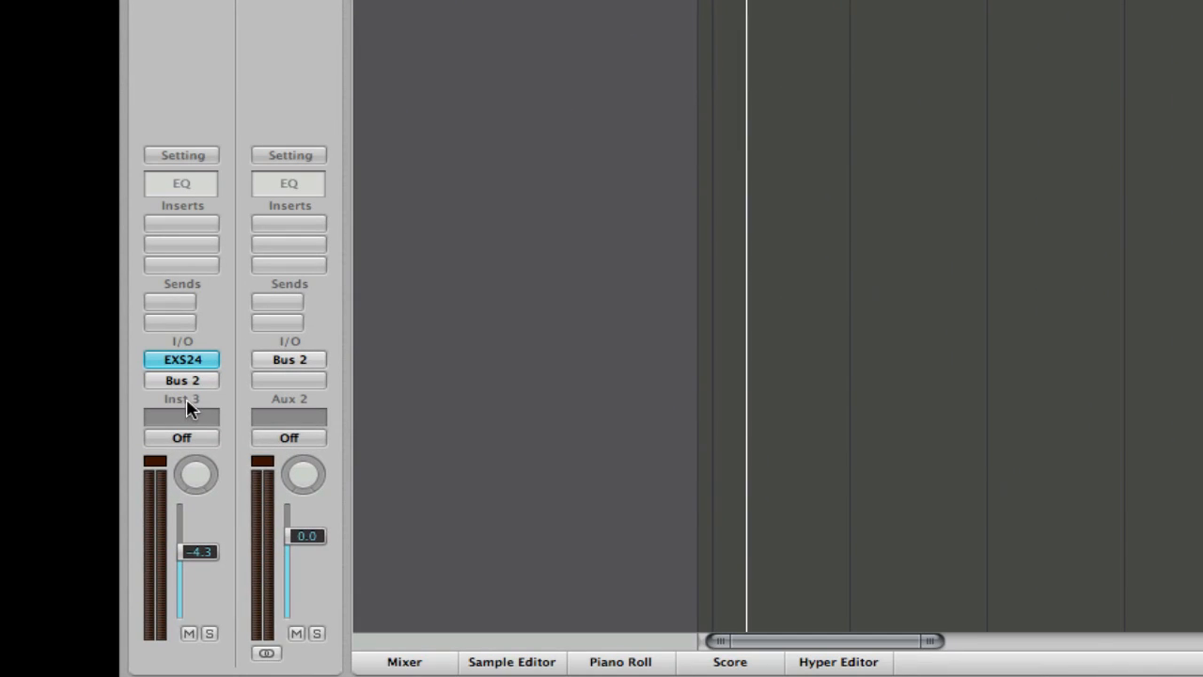
Review the compressor's side-chain source list and leave it on Audio 1 unchanged.
{"action": "left_click", "coordinate": [180, 379]}
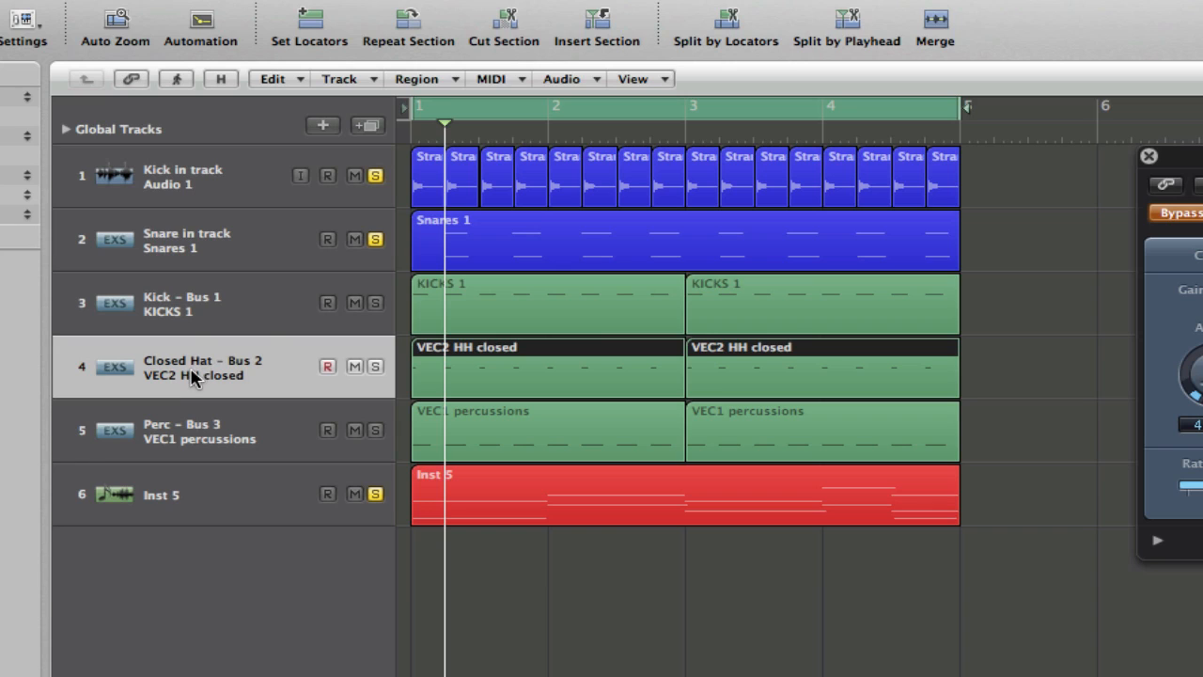
{"action": "mouse_move", "coordinate": [205, 463]}
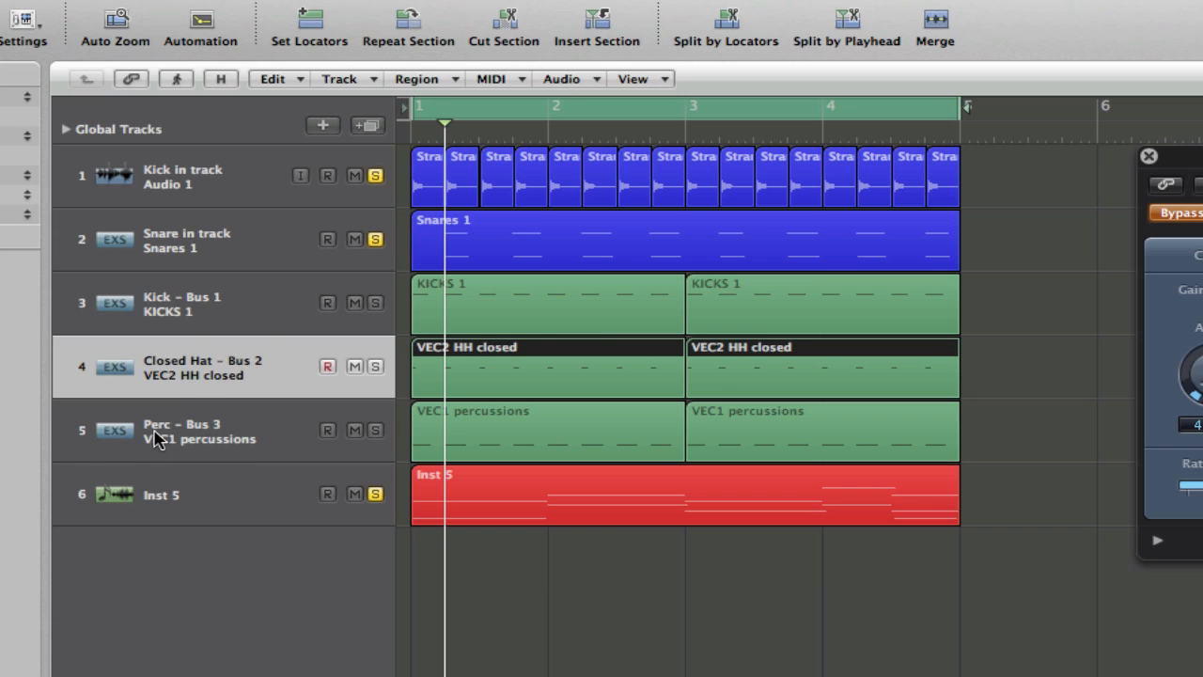
{"action": "mouse_move", "coordinate": [167, 444]}
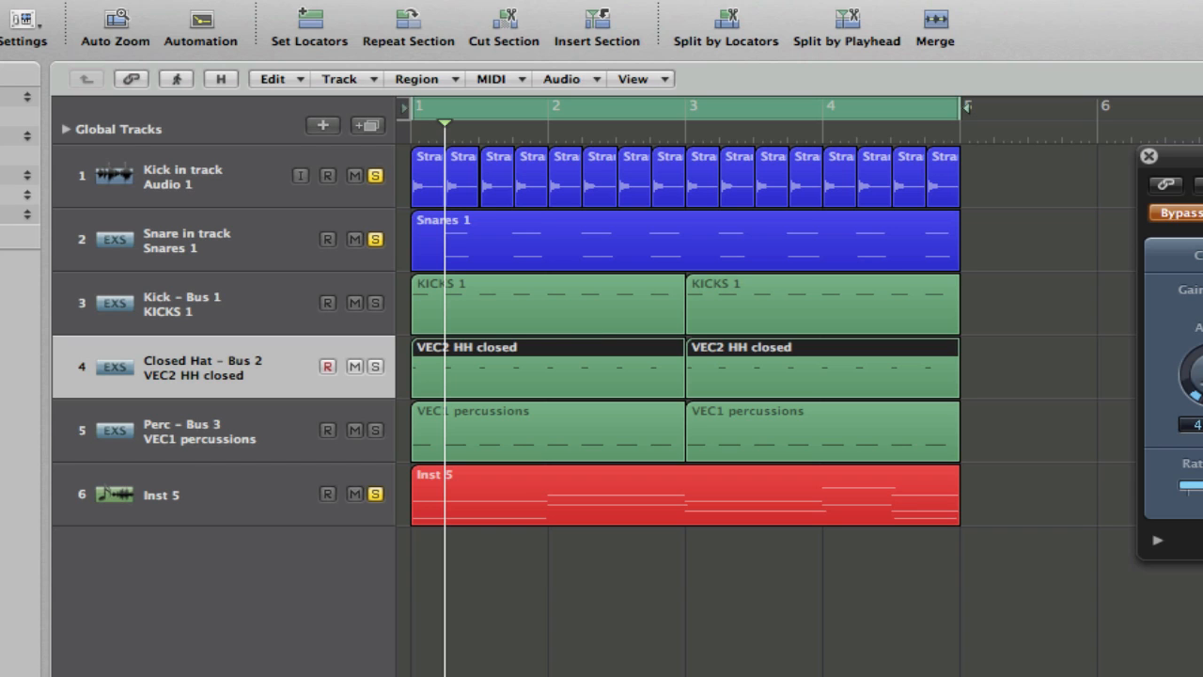
{"action": "left_click", "coordinate": [805, 161]}
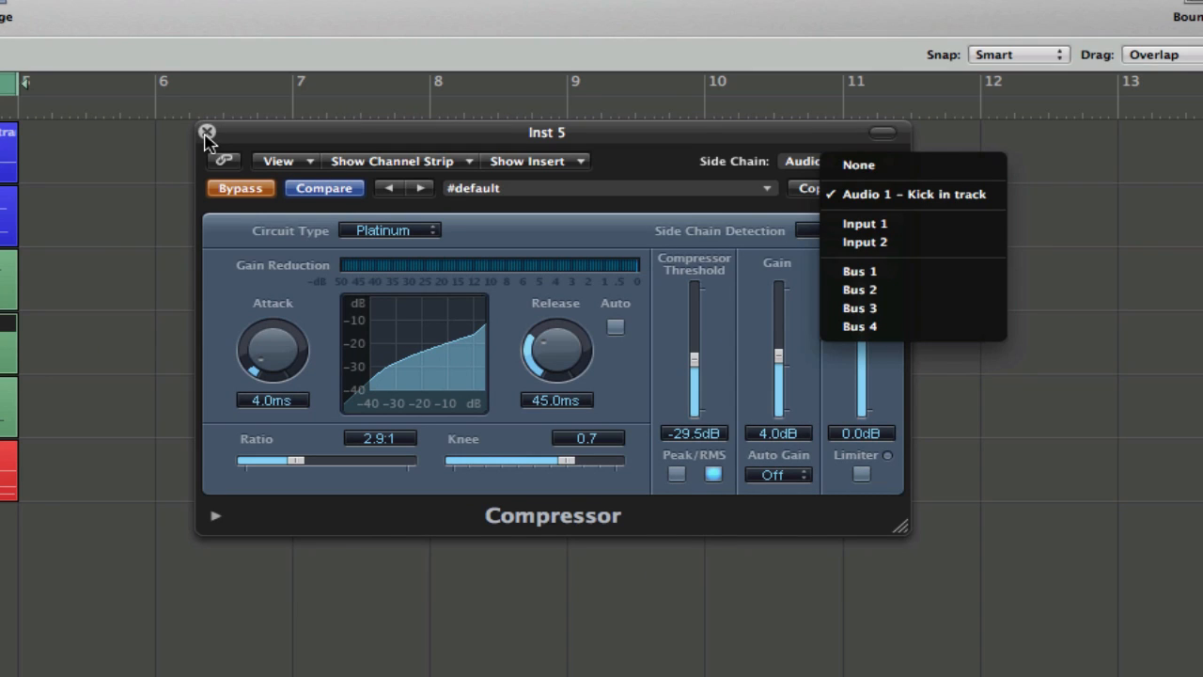
{"action": "mouse_move", "coordinate": [1064, 199]}
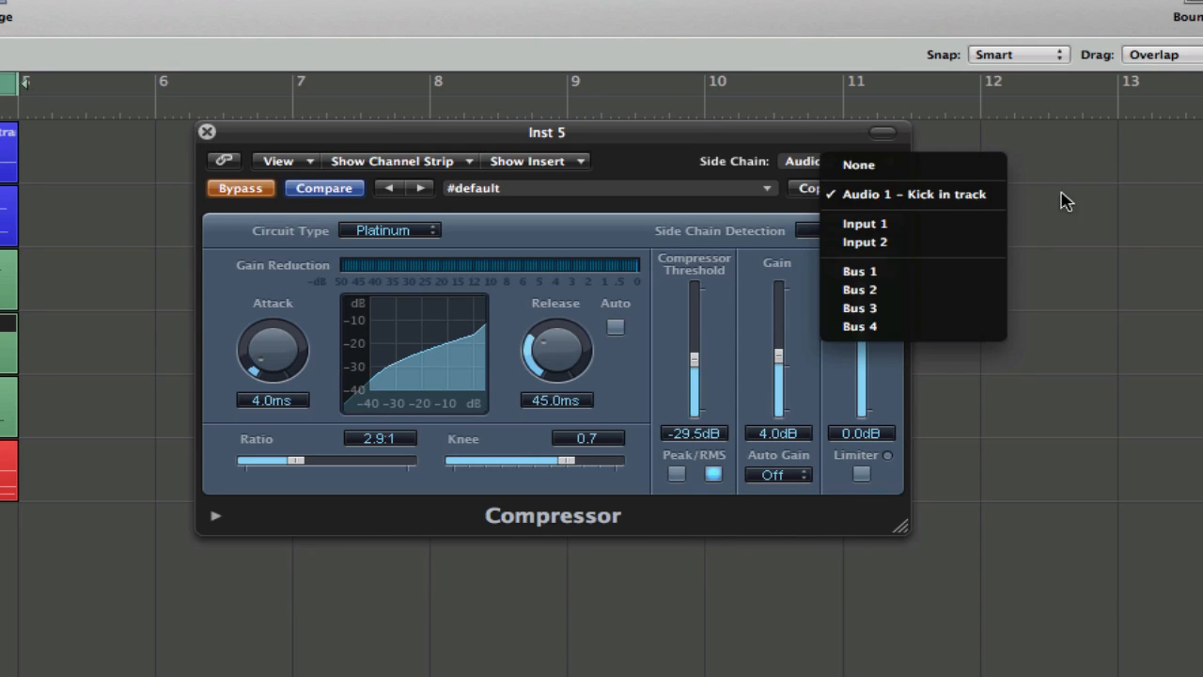
{"action": "mouse_move", "coordinate": [898, 200]}
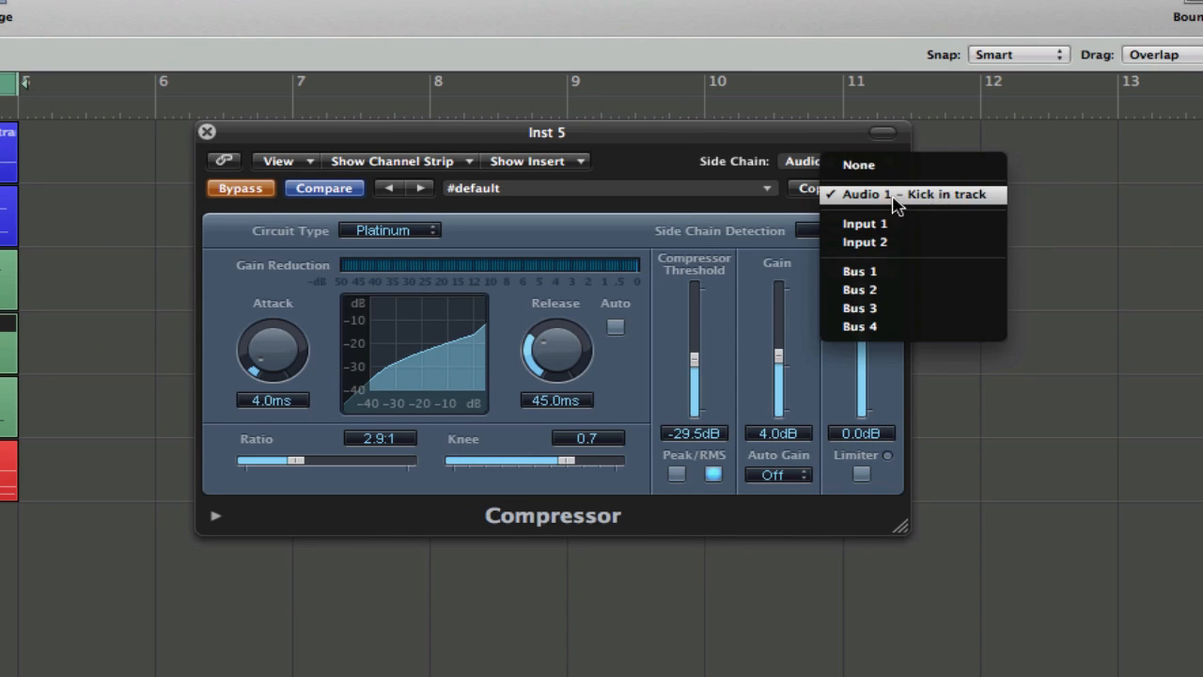
{"action": "mouse_move", "coordinate": [906, 209]}
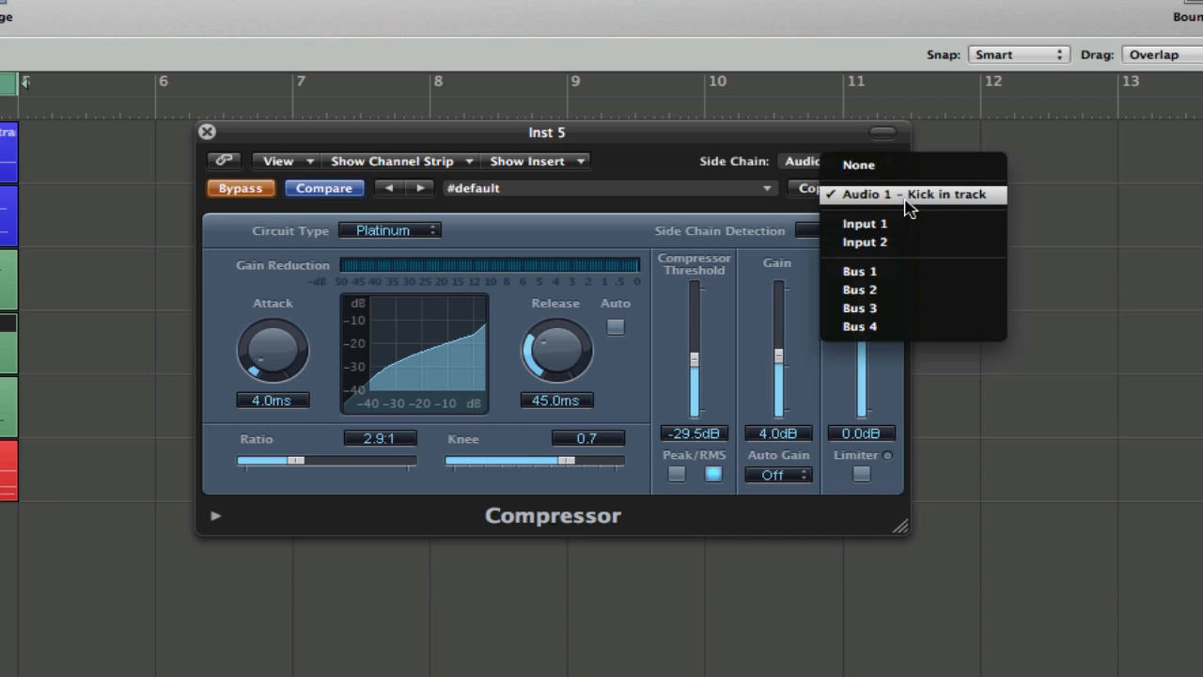
{"action": "mouse_move", "coordinate": [834, 194]}
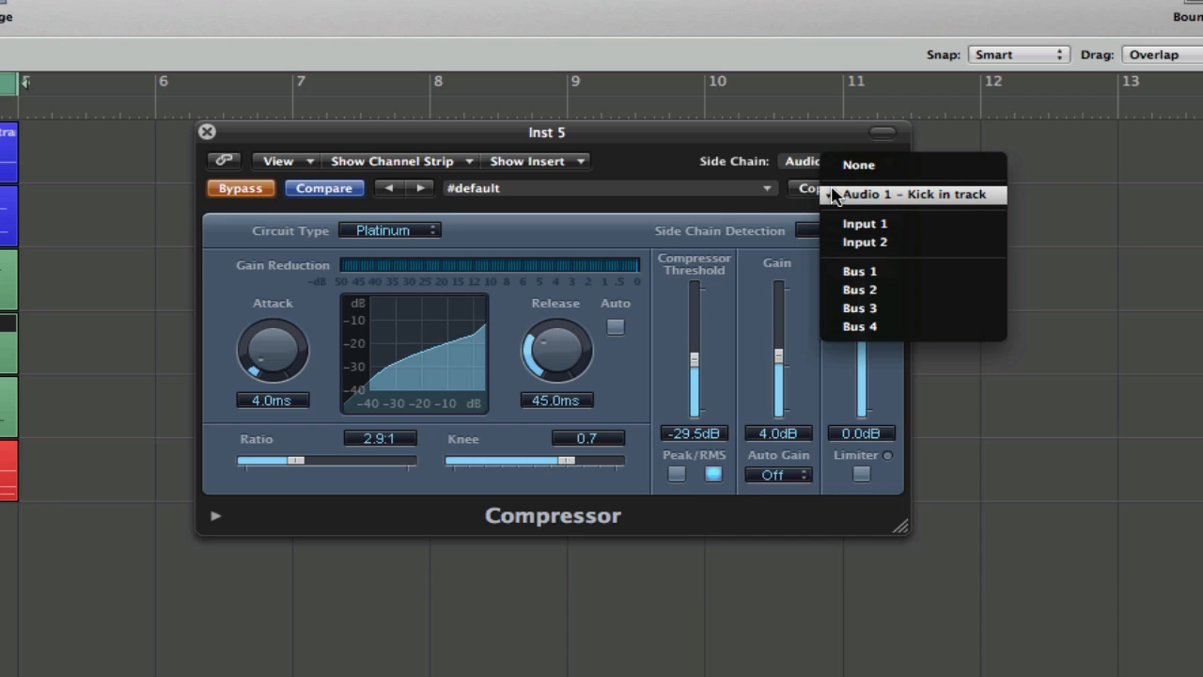
{"action": "left_click", "coordinate": [918, 194]}
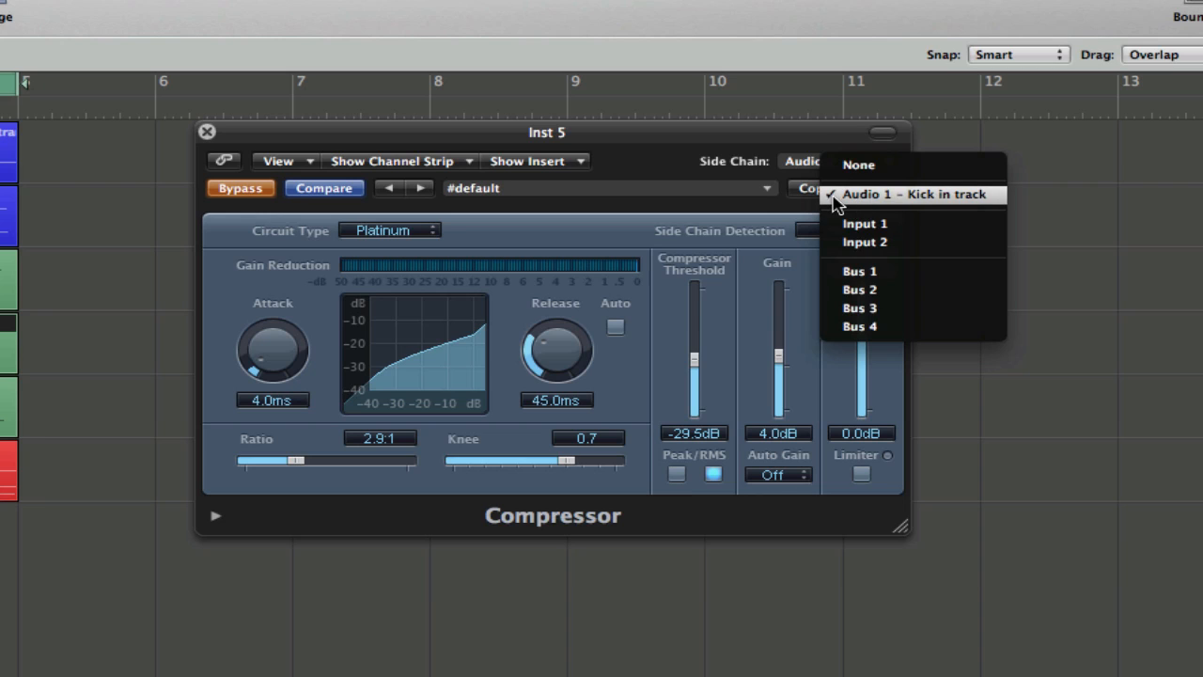
{"action": "mouse_move", "coordinate": [932, 237]}
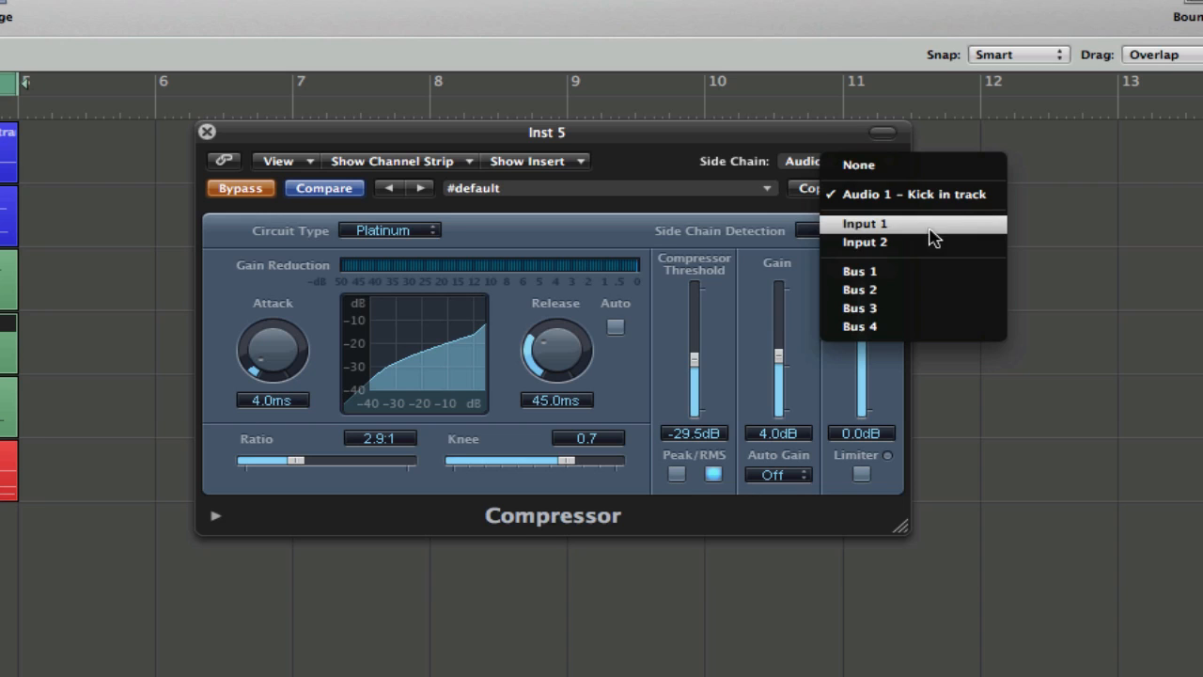
{"action": "mouse_move", "coordinate": [917, 226]}
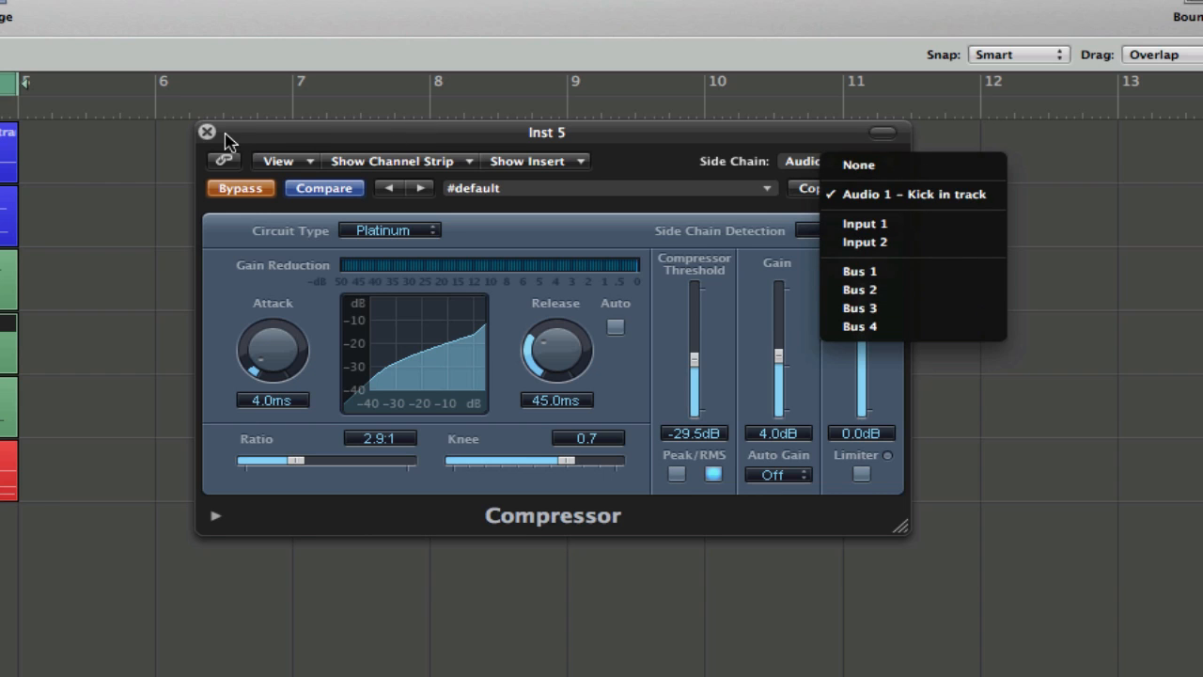
{"action": "left_click", "coordinate": [889, 194]}
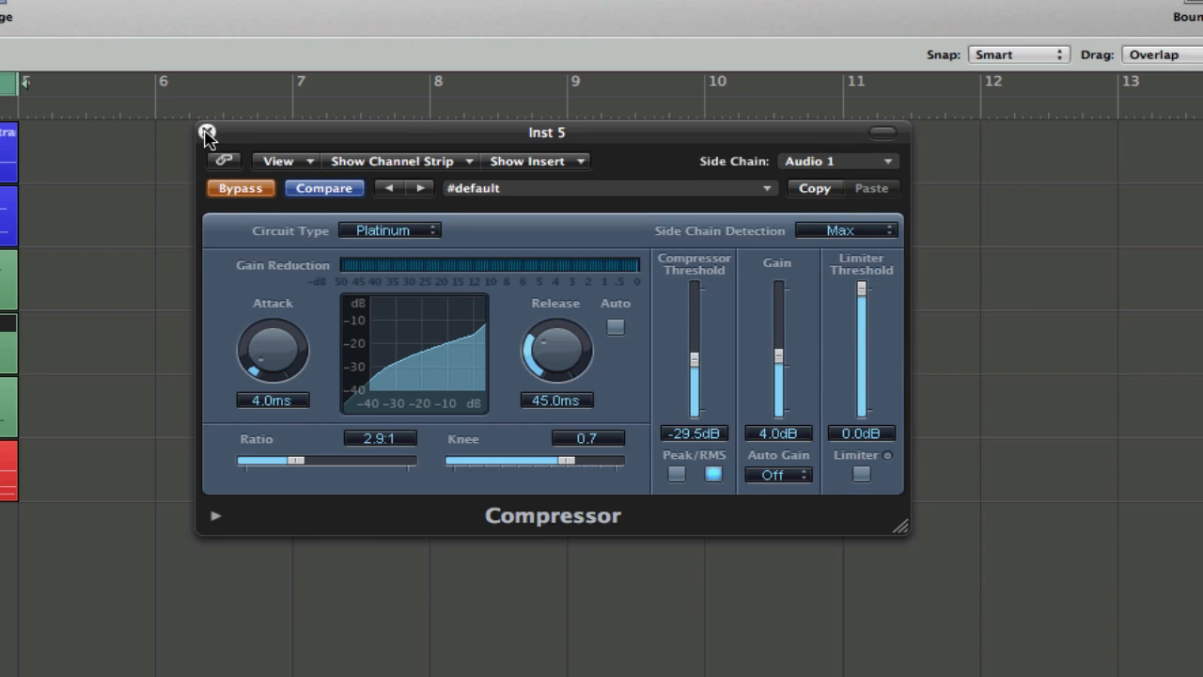
Recheck the side-chain source, then shorten the attack to 2.5 ms and raise the threshold to -26 dB.
{"action": "left_click", "coordinate": [207, 132]}
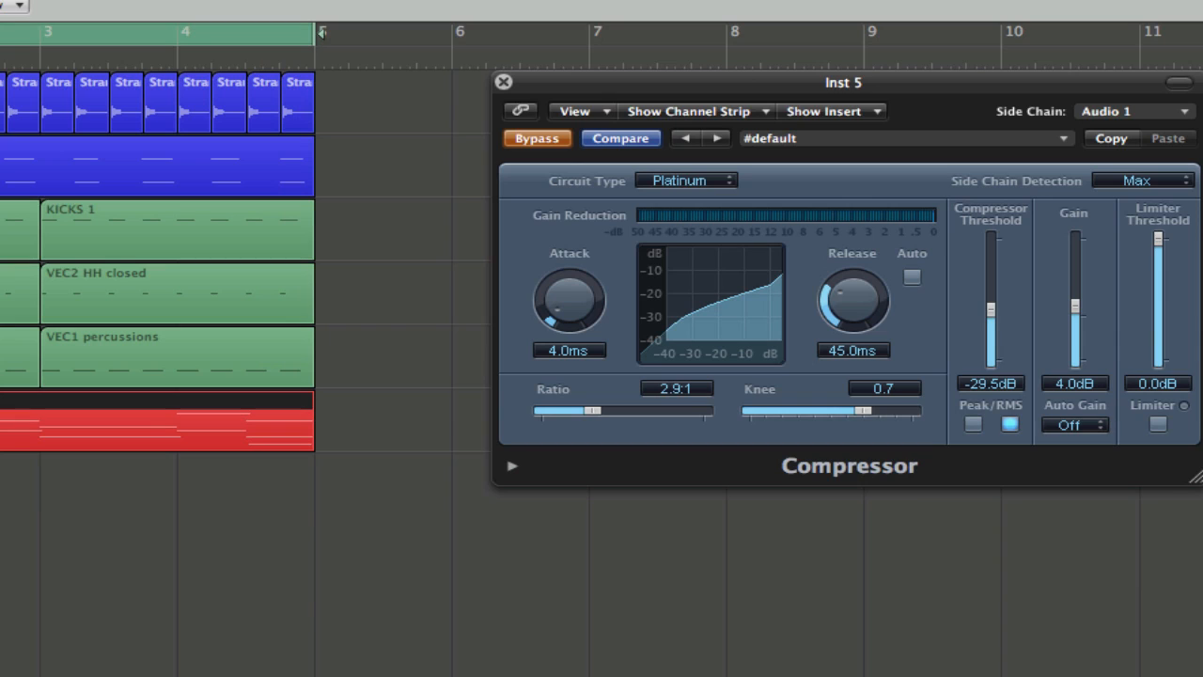
{"action": "left_click", "coordinate": [537, 139]}
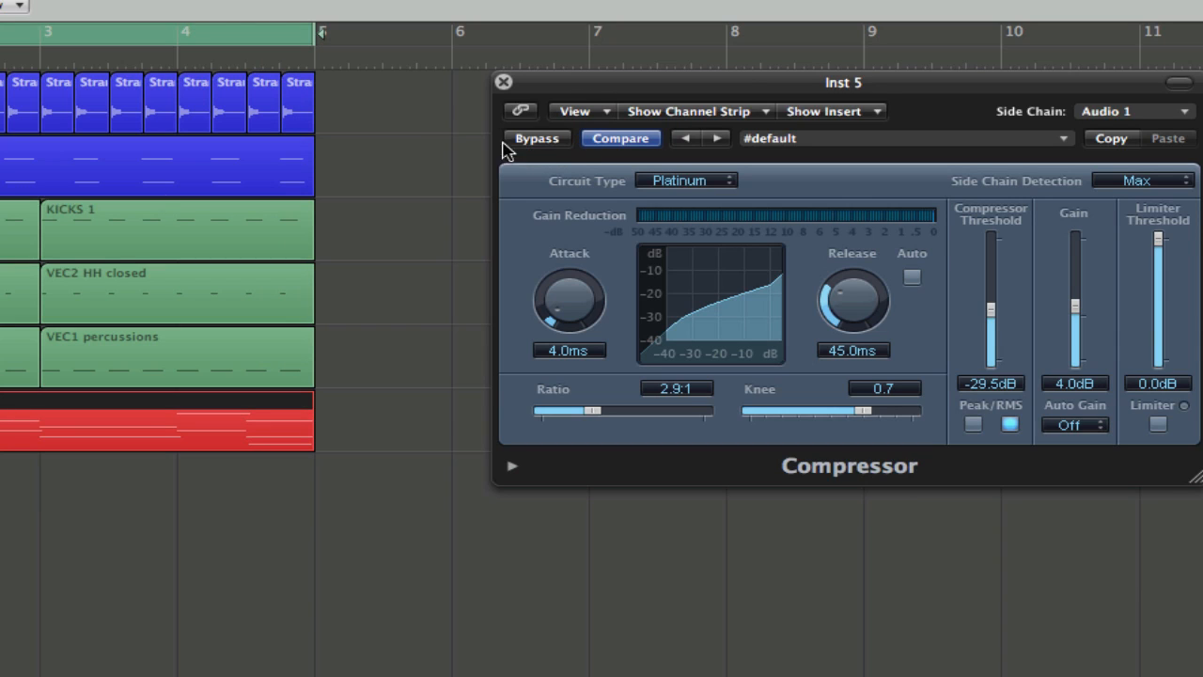
{"action": "left_click", "coordinate": [1124, 107]}
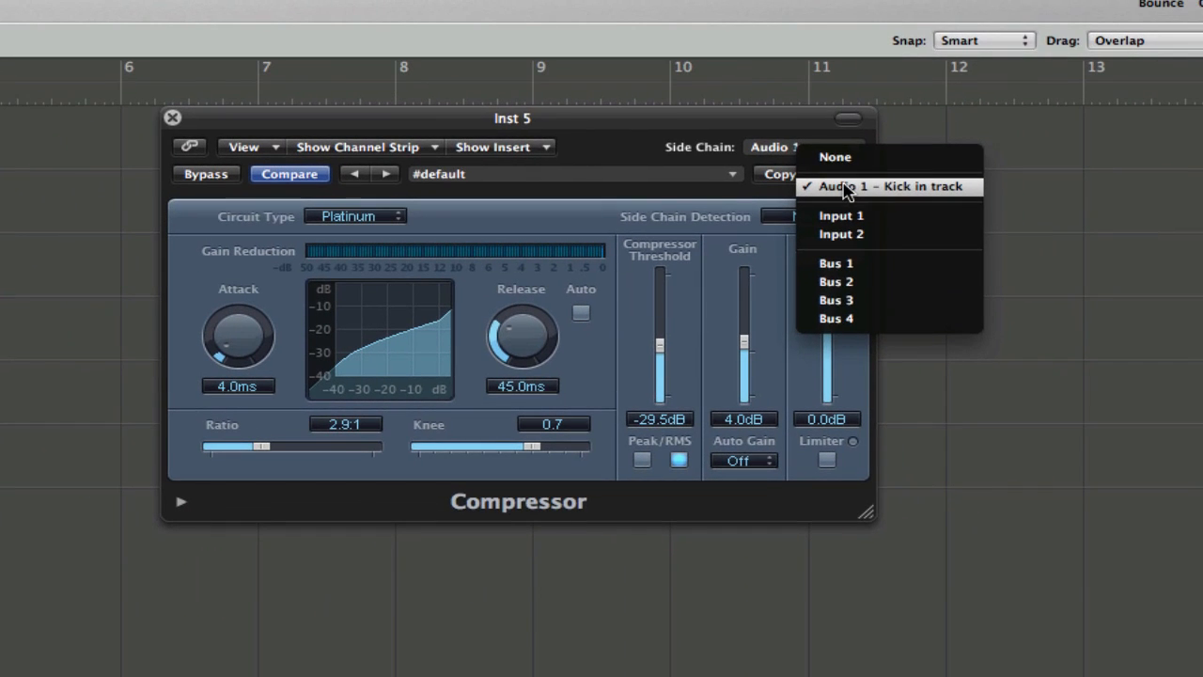
{"action": "left_click", "coordinate": [880, 186]}
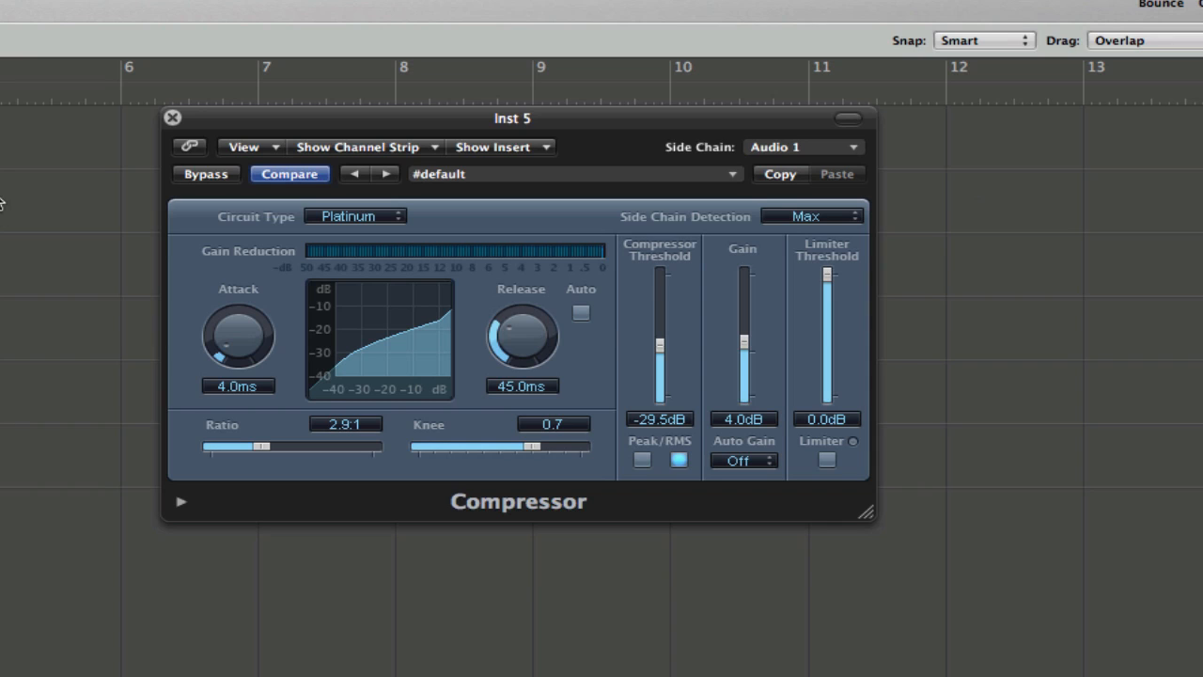
{"action": "mouse_move", "coordinate": [338, 105]}
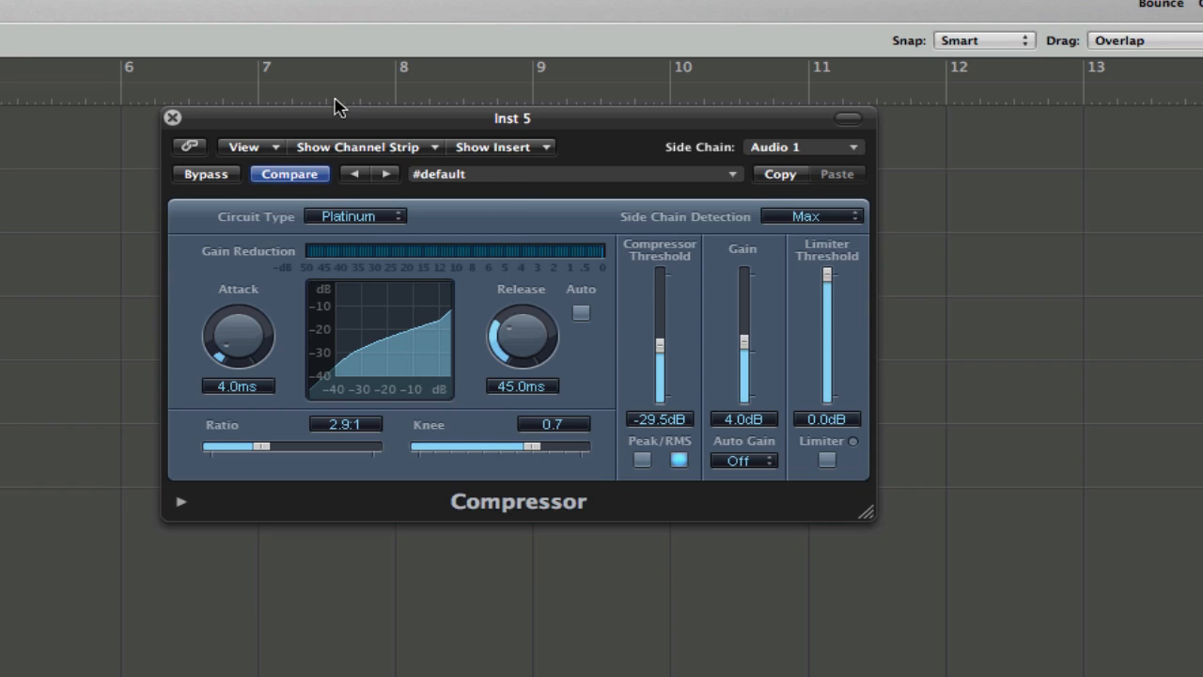
{"action": "mouse_move", "coordinate": [804, 173]}
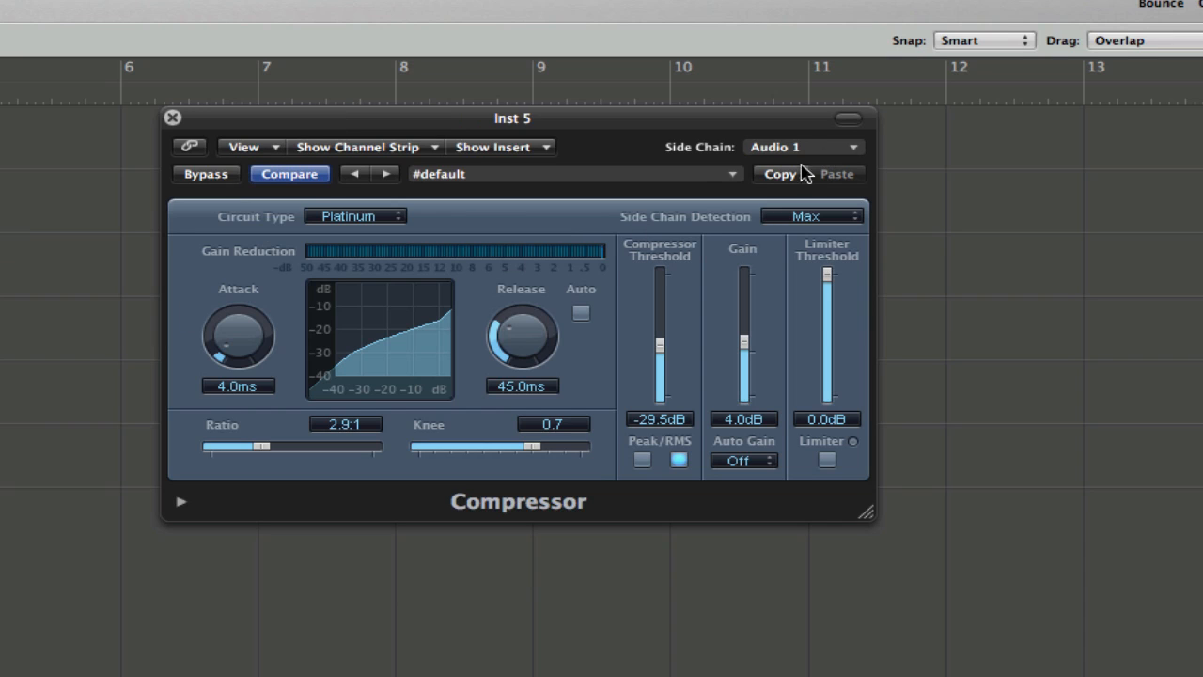
{"action": "left_click_drag", "start_coordinate": [659, 360], "coordinate": [660, 334]}
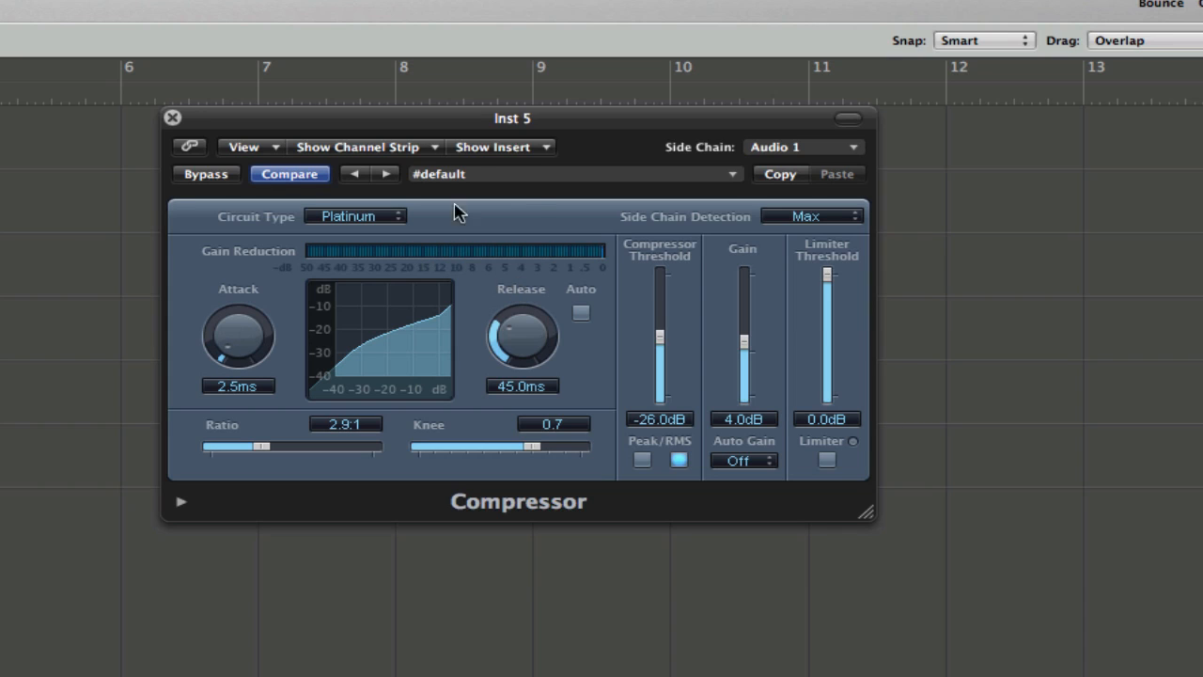
{"action": "mouse_move", "coordinate": [180, 226]}
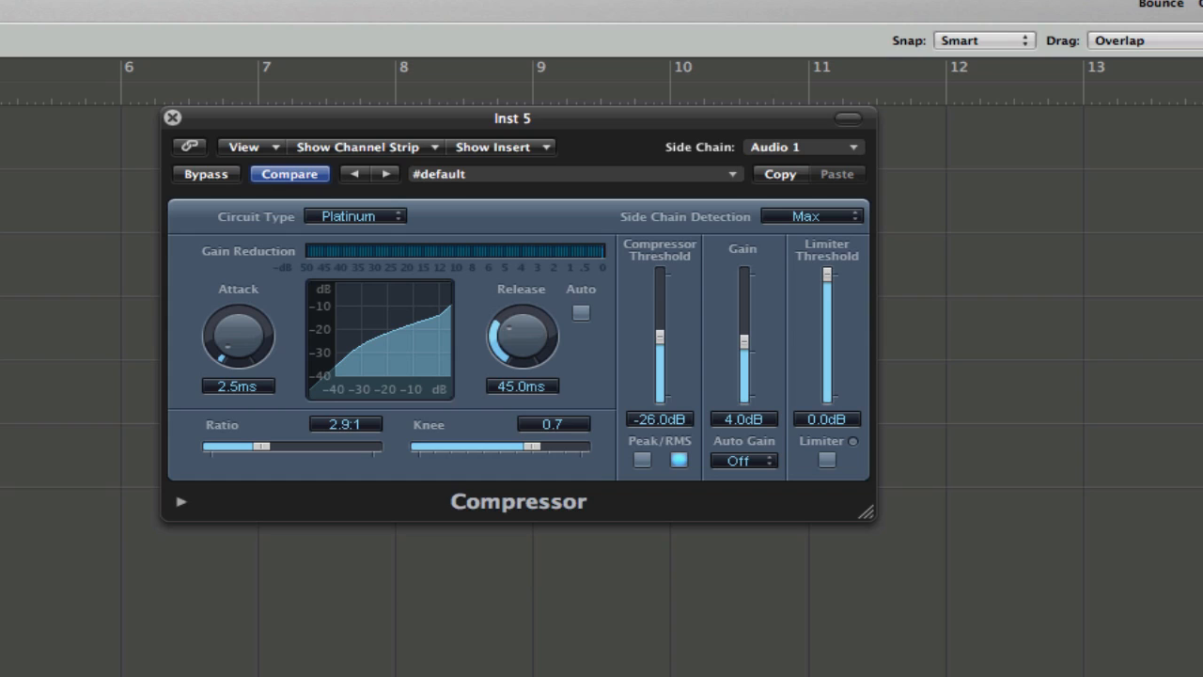
Reopen the compressor's side-chain source list to move it from Audio 1 toward Bus 2.
{"action": "left_click", "coordinate": [800, 147]}
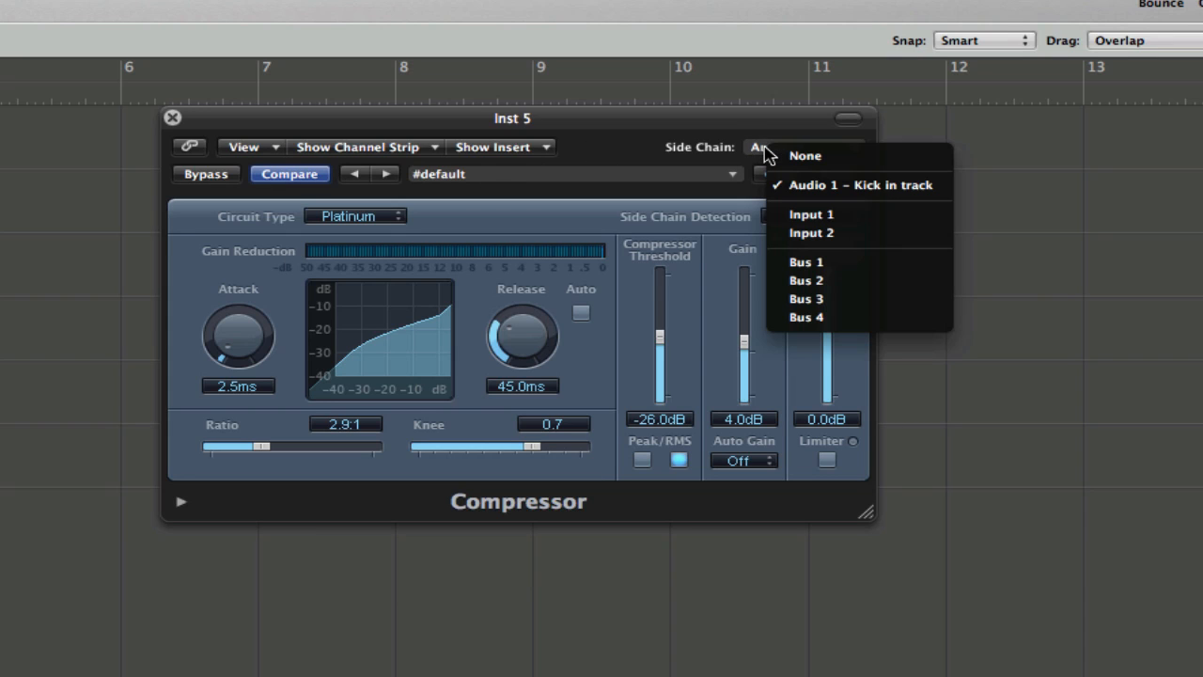
{"action": "mouse_move", "coordinate": [834, 290]}
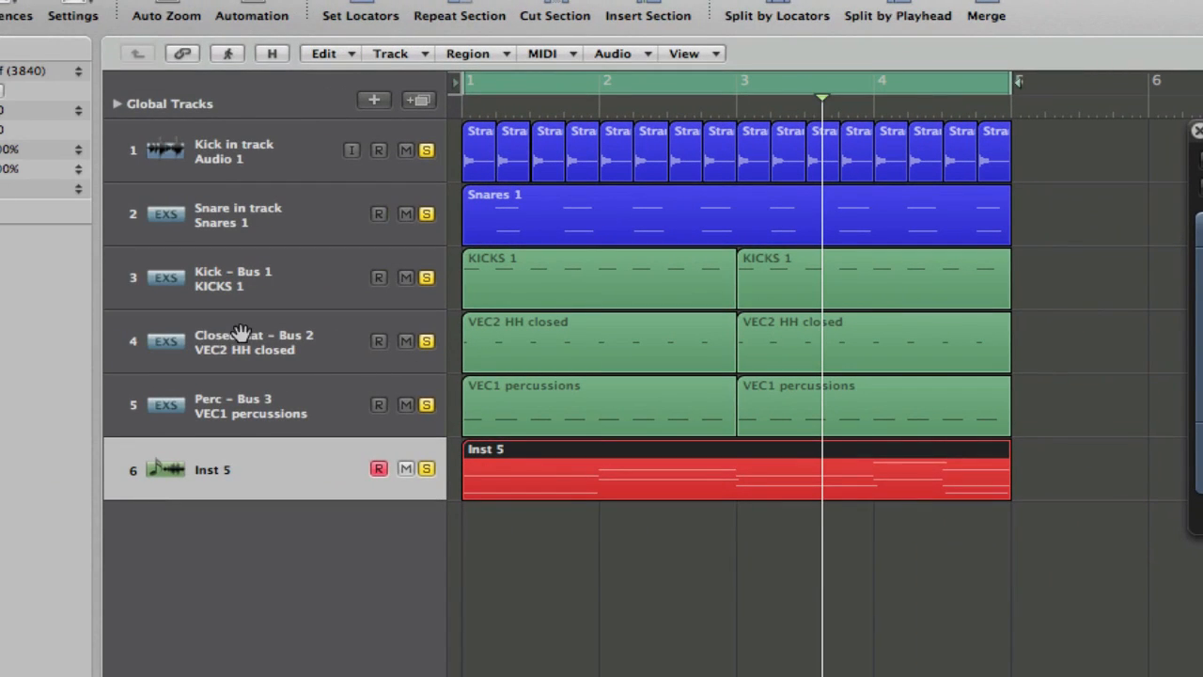
{"action": "mouse_move", "coordinate": [275, 340]}
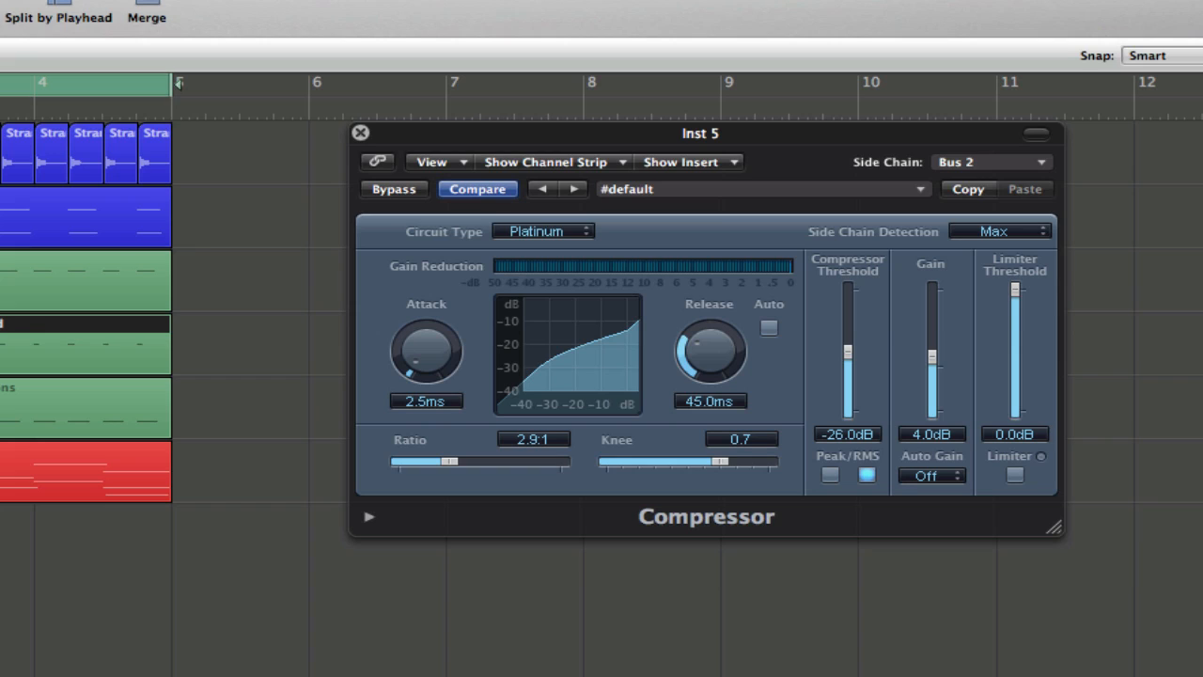
{"action": "mouse_move", "coordinate": [21, 267]}
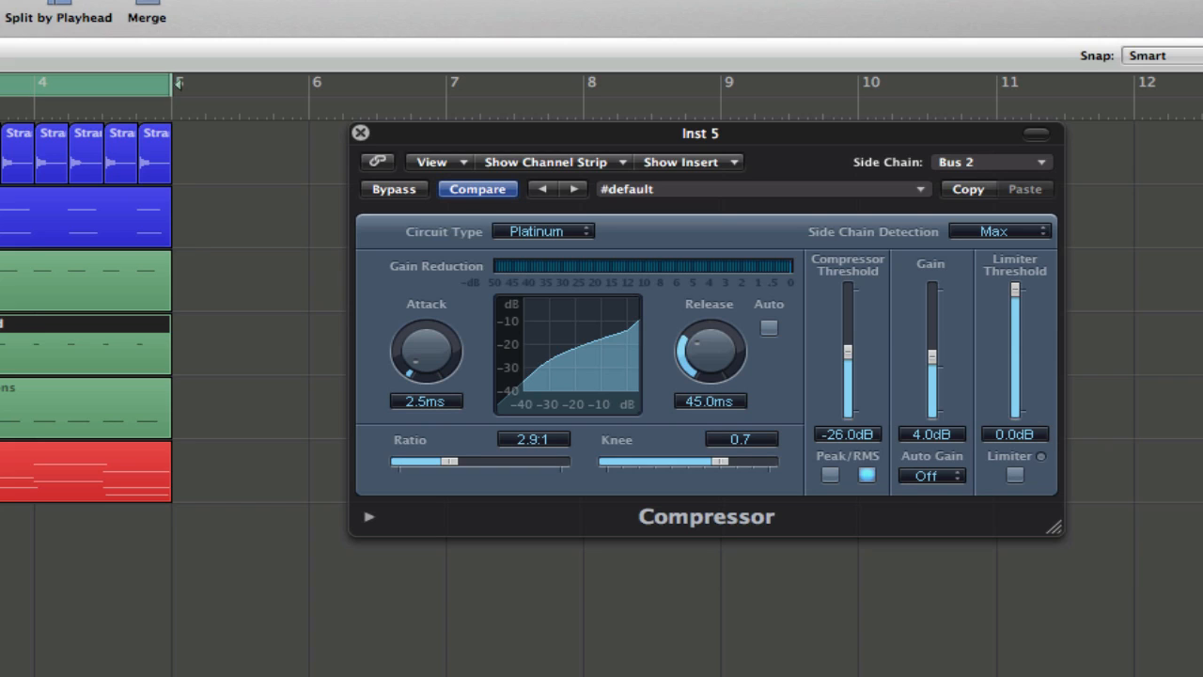
{"action": "mouse_move", "coordinate": [873, 181]}
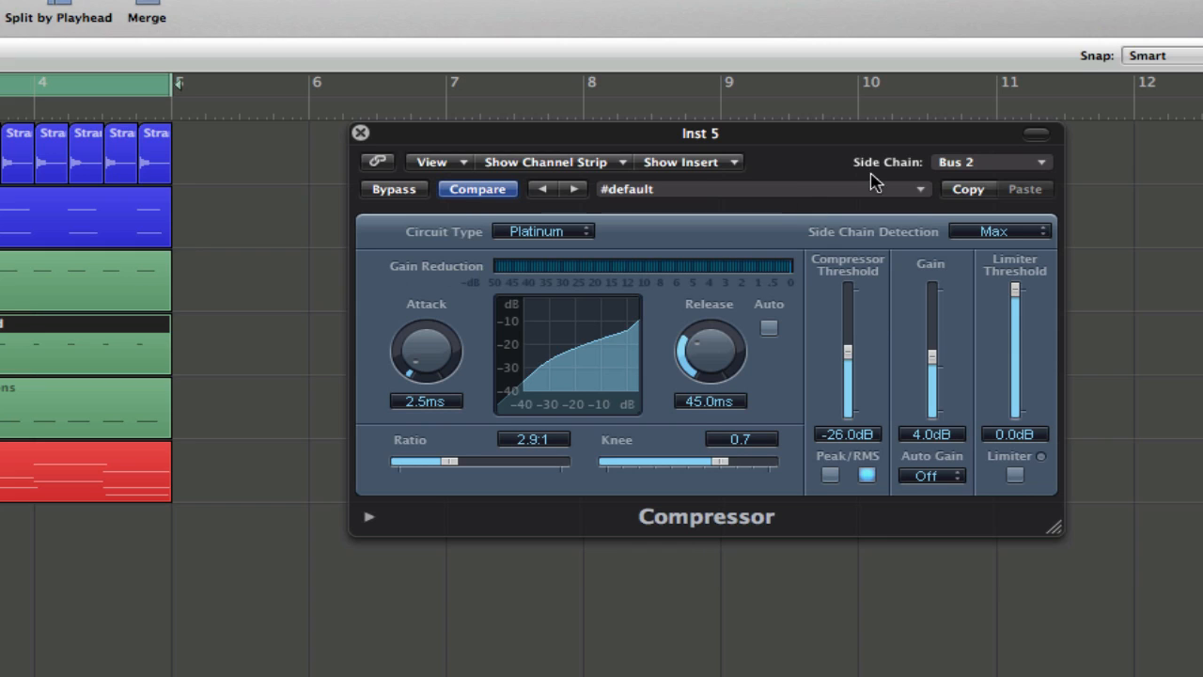
Lower the threshold toward -37 dB, shorten the release to 29 ms and raise the ratio to about 4:1.
{"action": "left_click_drag", "start_coordinate": [846, 354], "coordinate": [846, 366]}
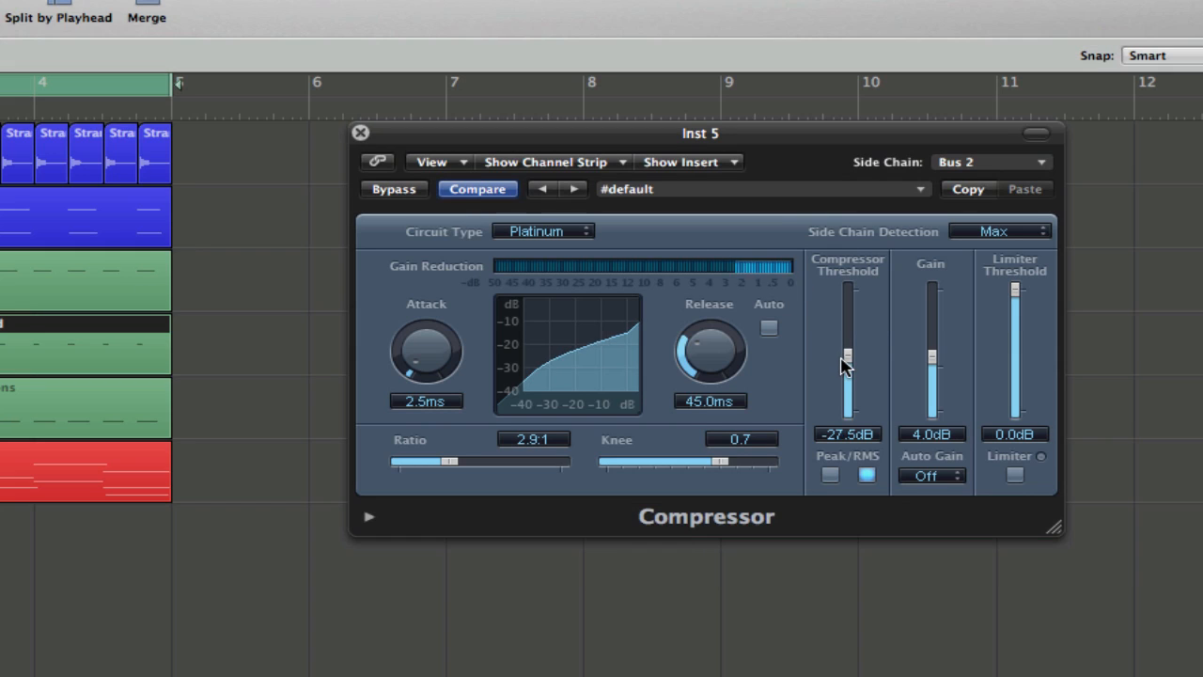
{"action": "left_click_drag", "start_coordinate": [845, 367], "coordinate": [846, 404]}
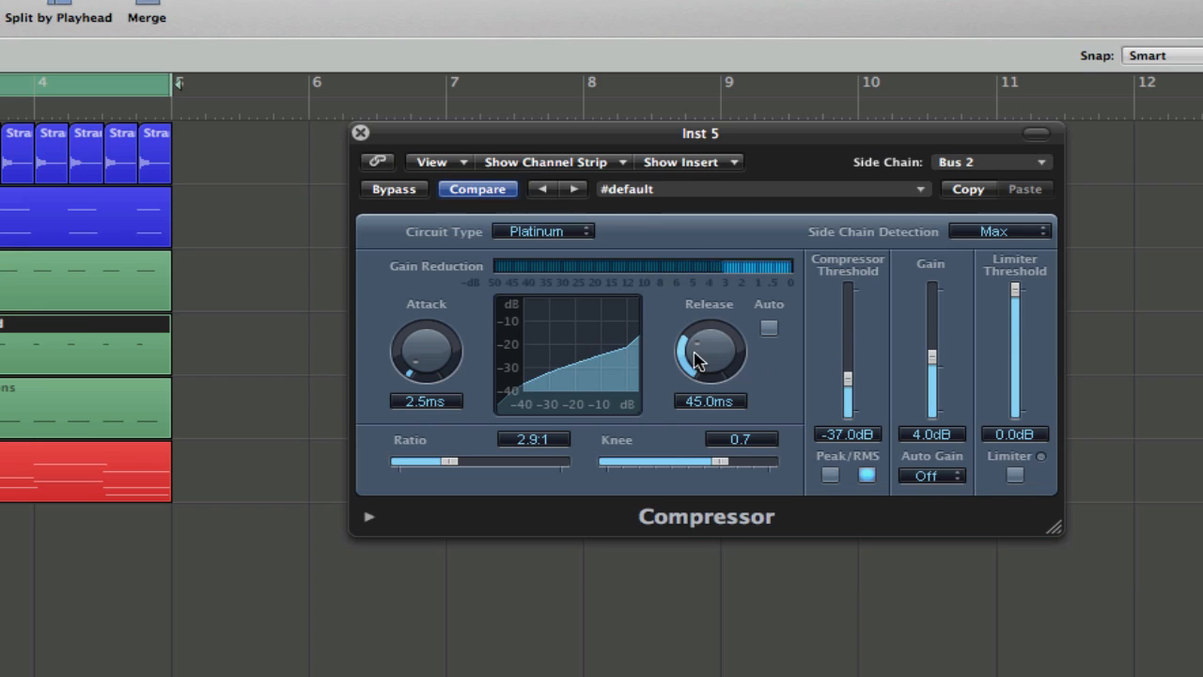
{"action": "left_click_drag", "start_coordinate": [710, 353], "coordinate": [695, 376]}
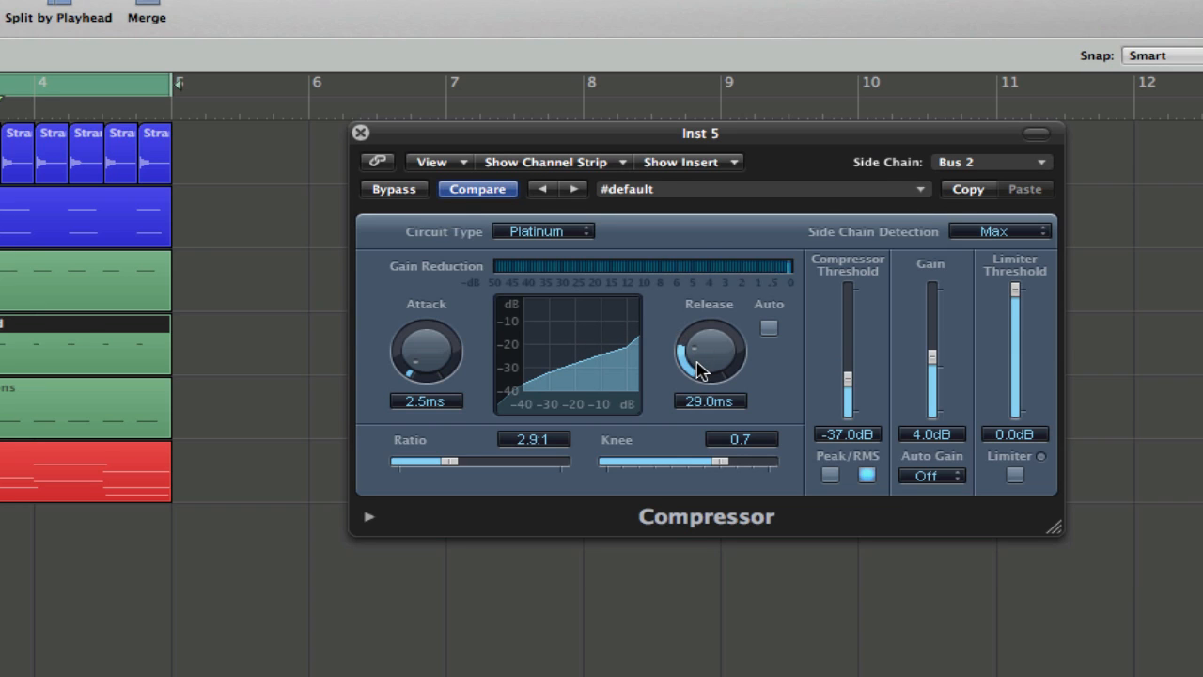
{"action": "left_click_drag", "start_coordinate": [447, 462], "coordinate": [466, 463]}
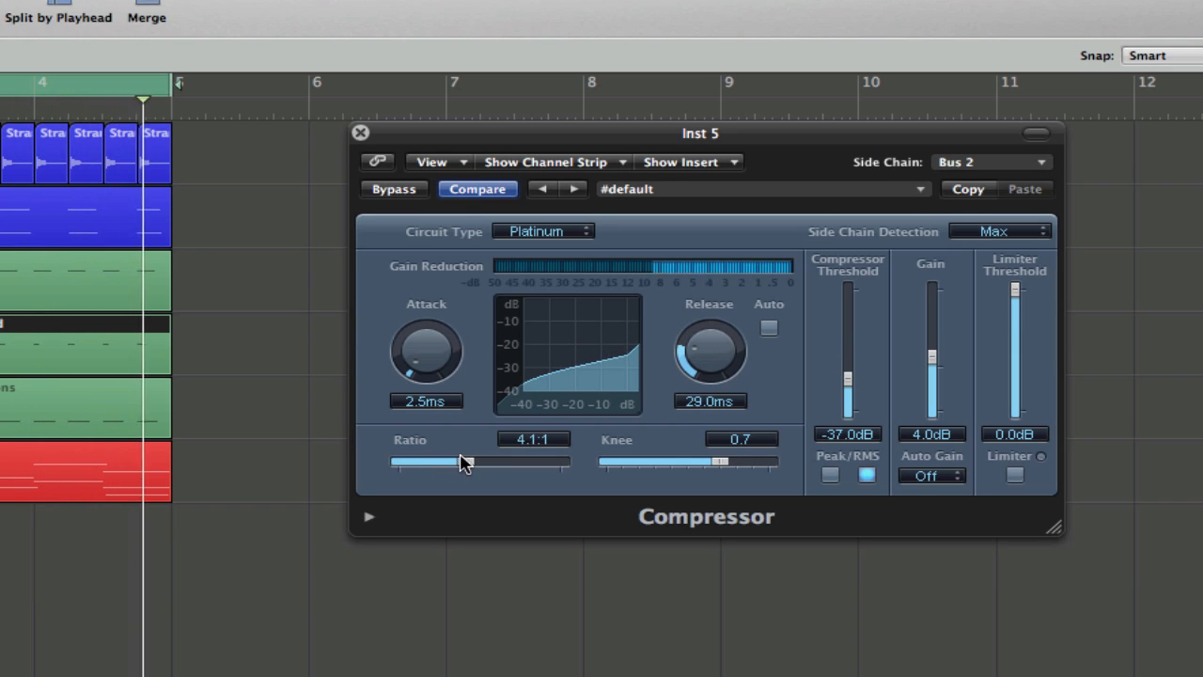
Settle the threshold at -42 dB, raise the ratio to 6.1:1 and set the attack to 3 ms.
{"action": "left_click_drag", "start_coordinate": [845, 357], "coordinate": [846, 395]}
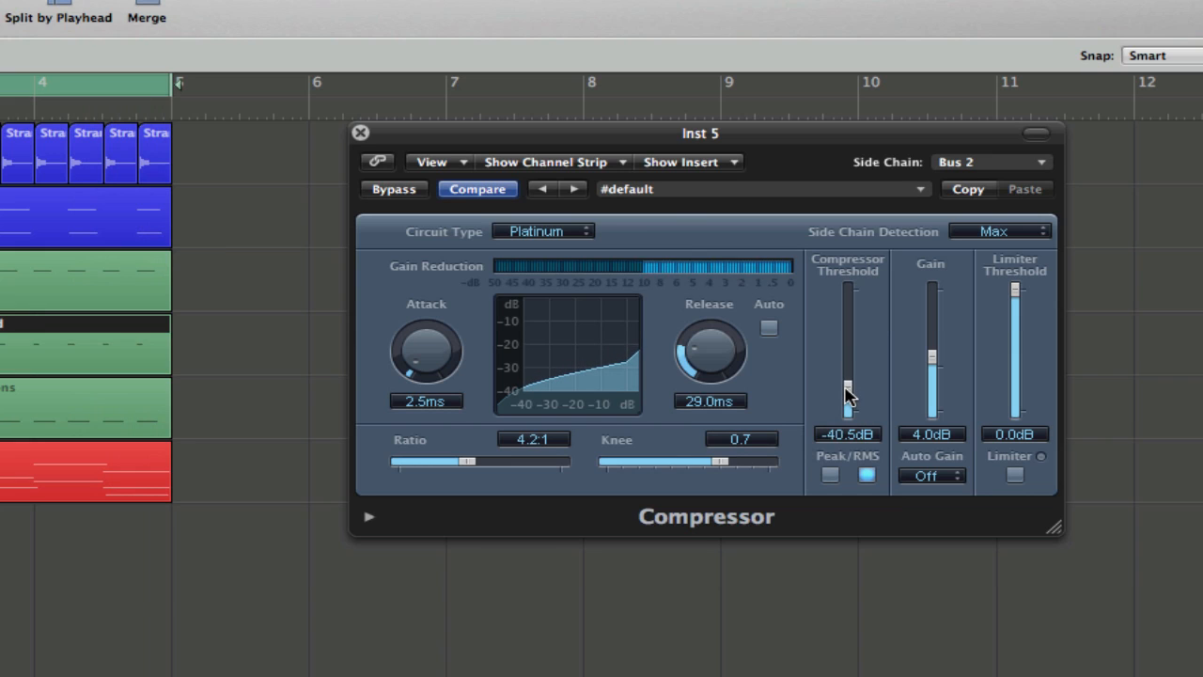
{"action": "left_click_drag", "start_coordinate": [845, 376], "coordinate": [845, 410]}
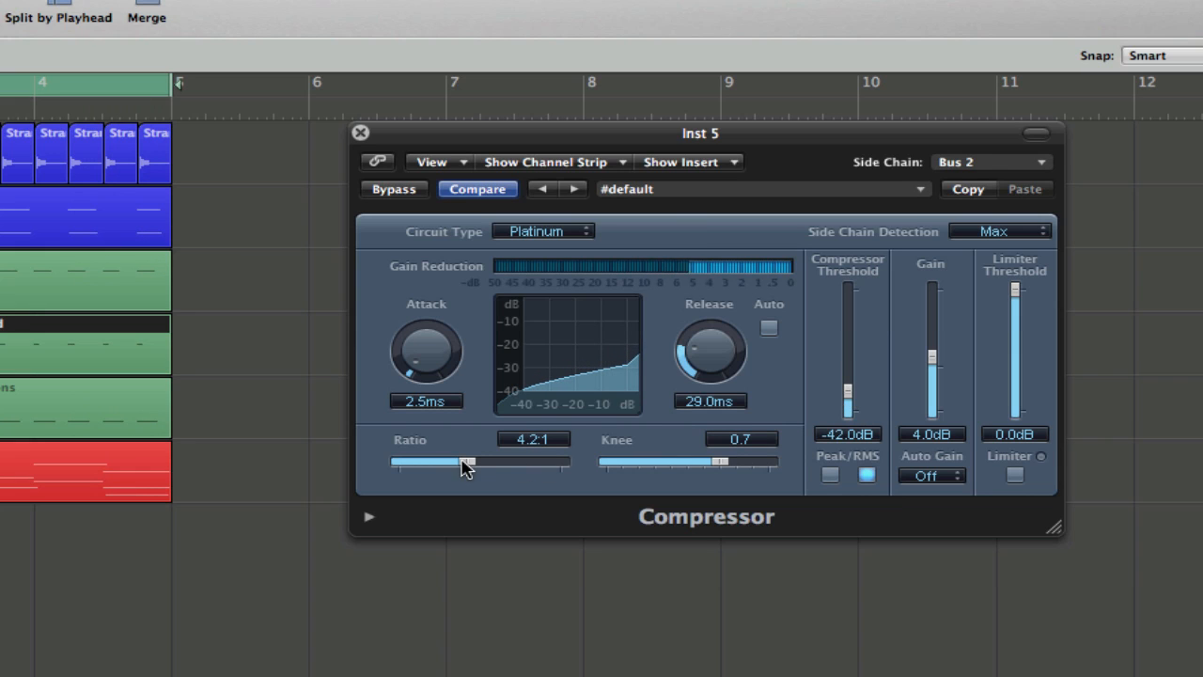
{"action": "left_click_drag", "start_coordinate": [468, 462], "coordinate": [489, 462]}
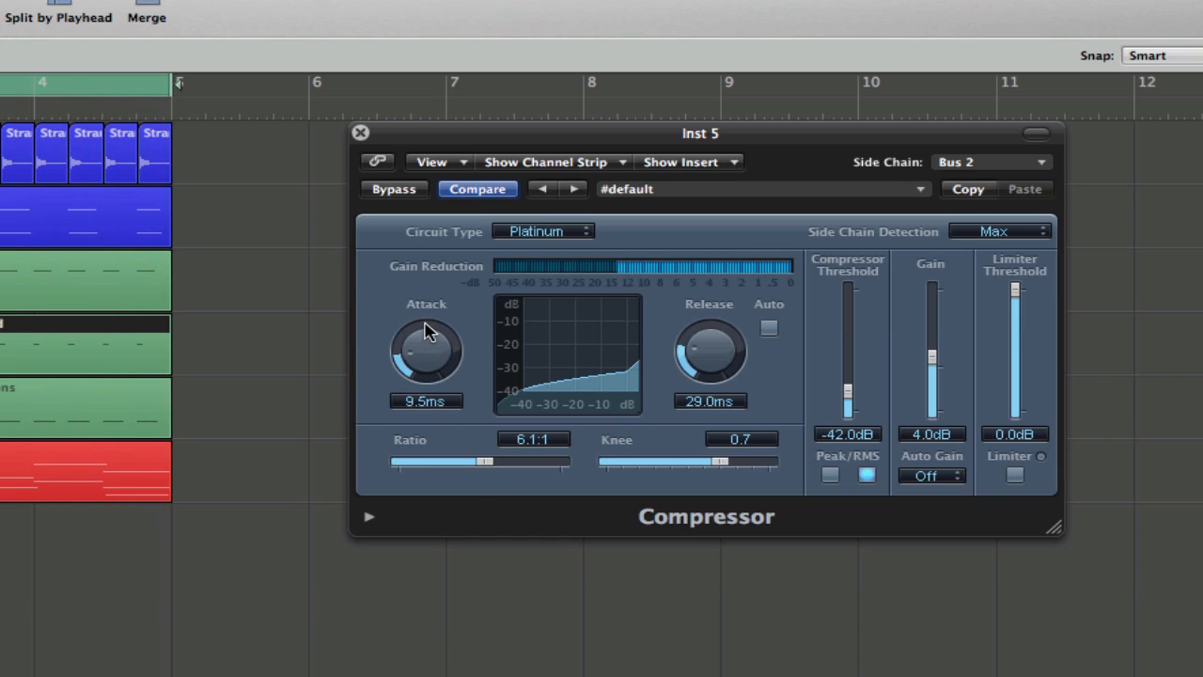
{"action": "left_click_drag", "start_coordinate": [425, 353], "coordinate": [425, 376]}
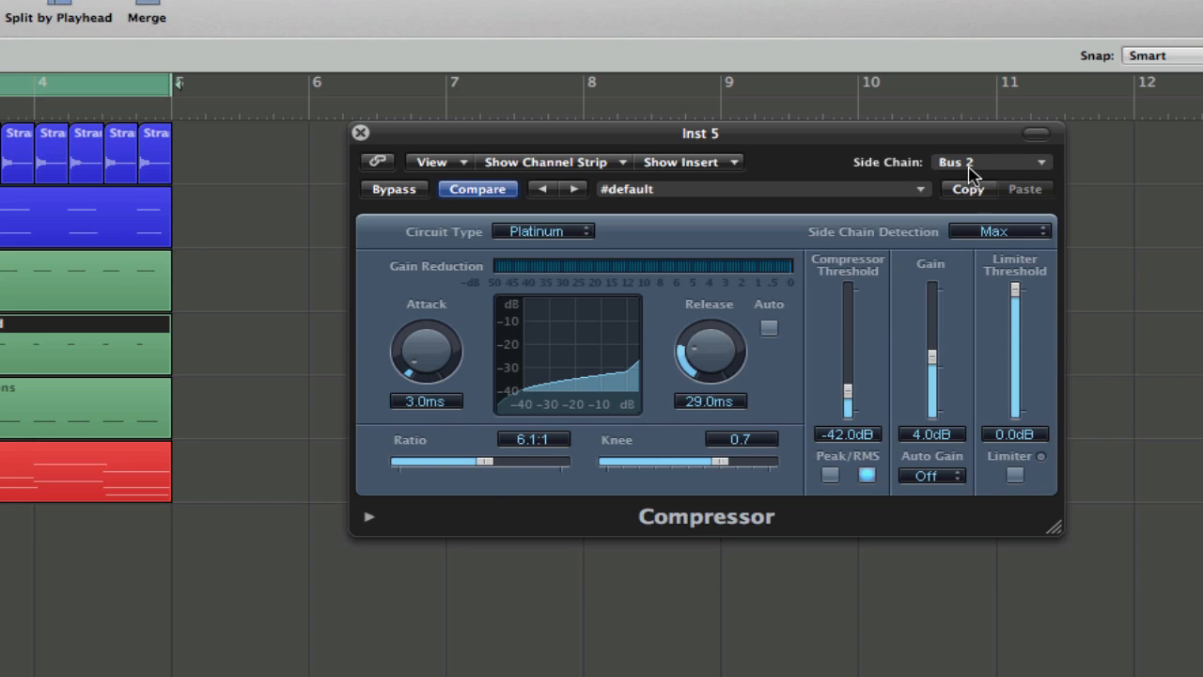
{"action": "mouse_move", "coordinate": [980, 171]}
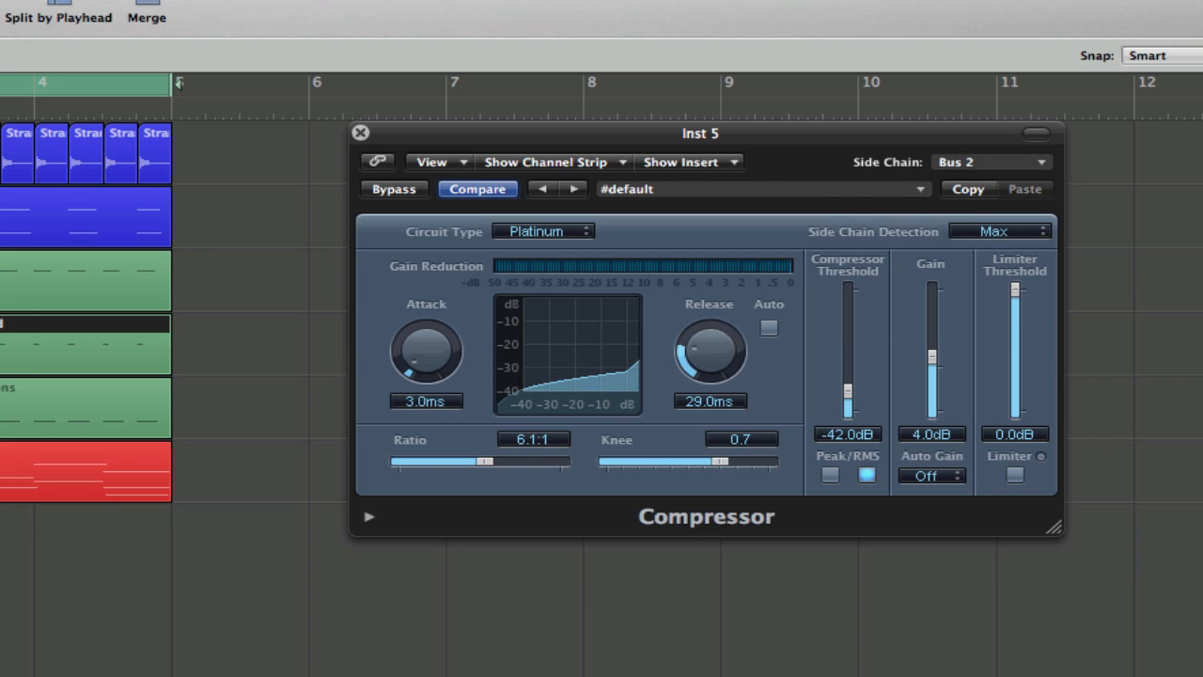